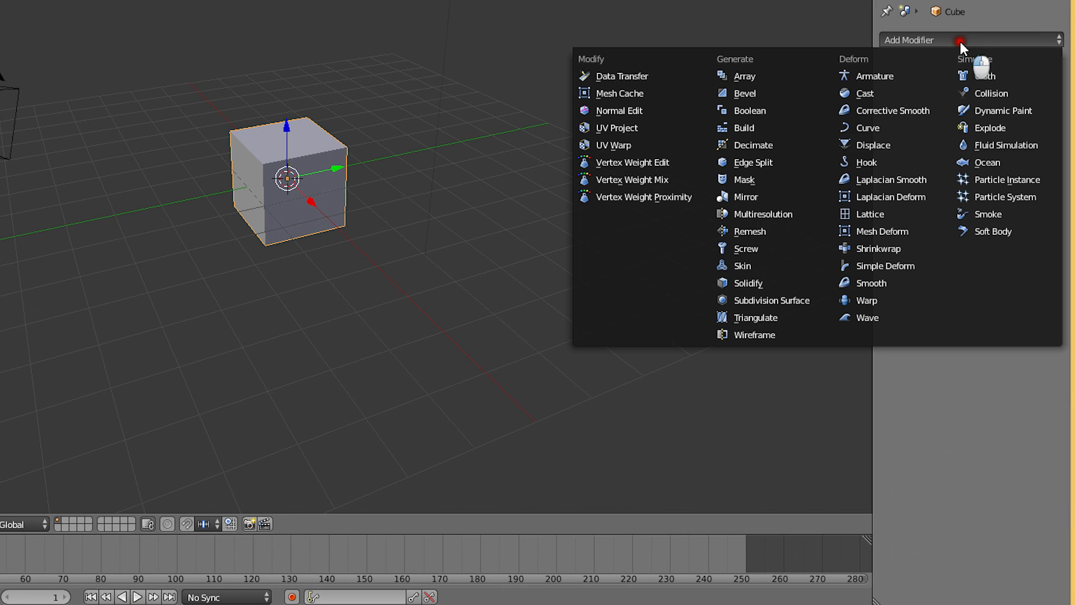
# Subdivide the cube into a sphere at level 6 and array it 15 times along X.
pyautogui.click(771, 300)
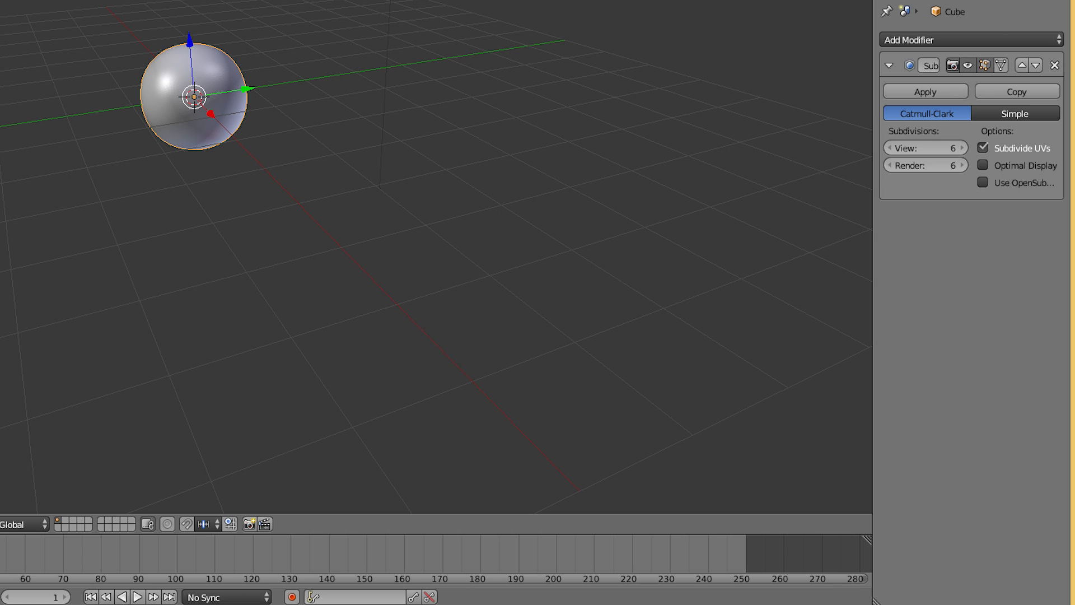
pyautogui.click(970, 38)
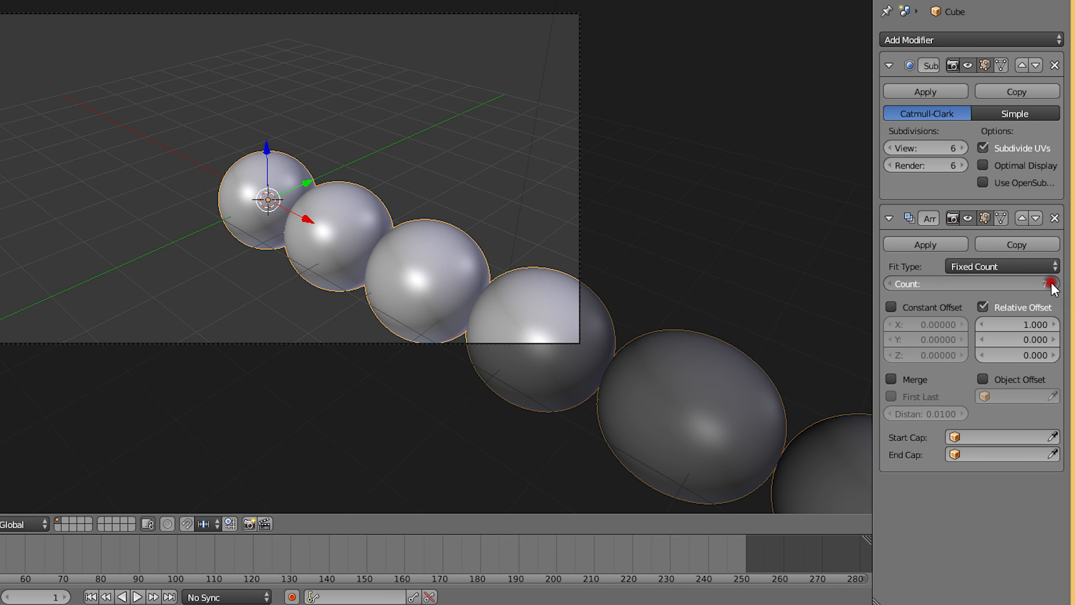
pyautogui.click(1049, 284)
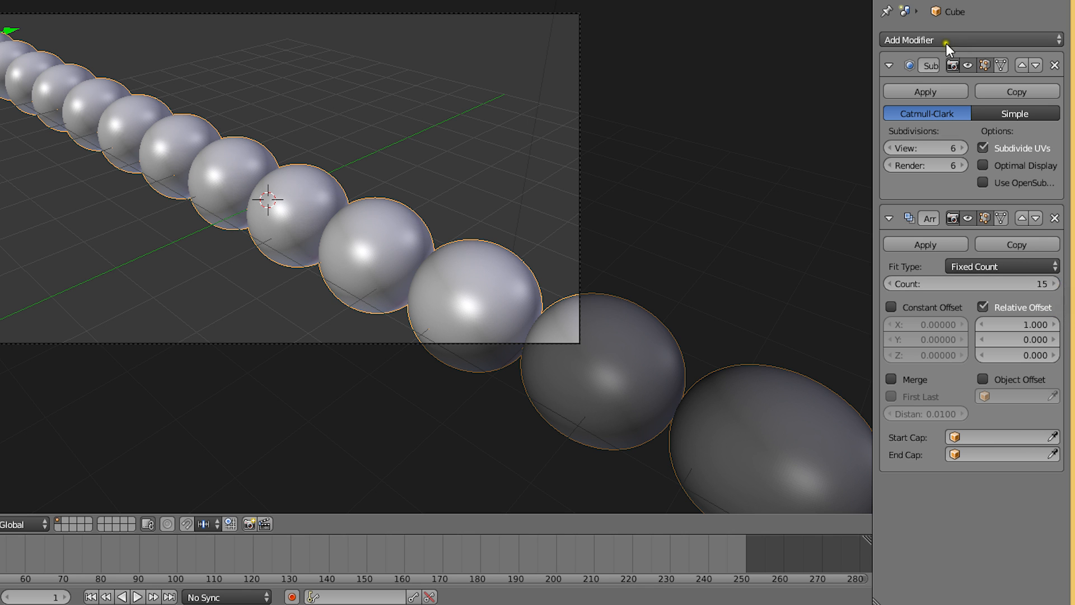
# Add a second Array modifier offset along Y to repeat the row into several rows.
pyautogui.click(968, 38)
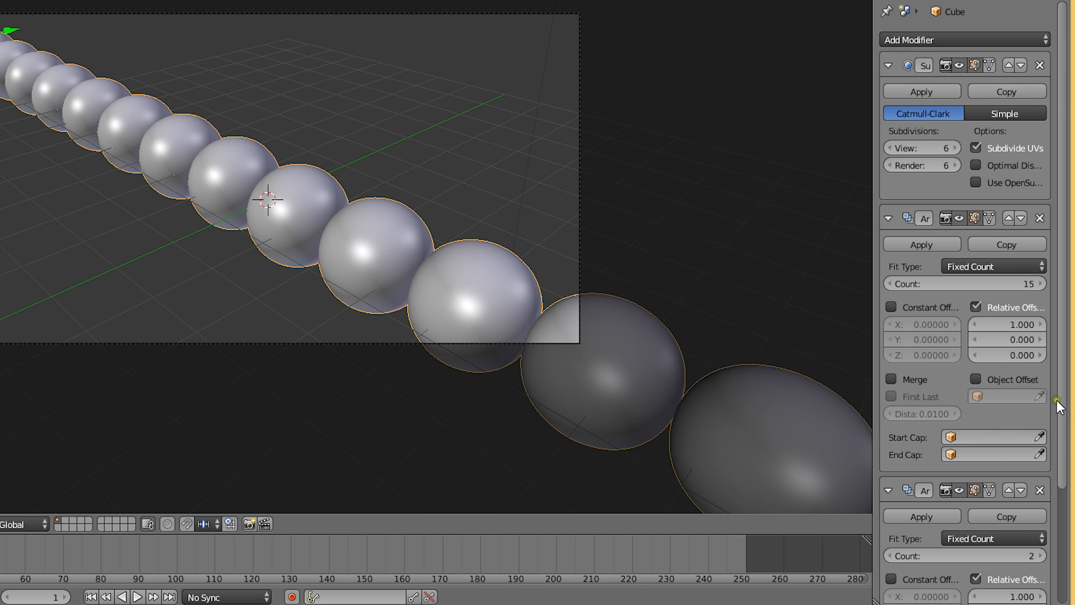
pyautogui.scroll(-3)
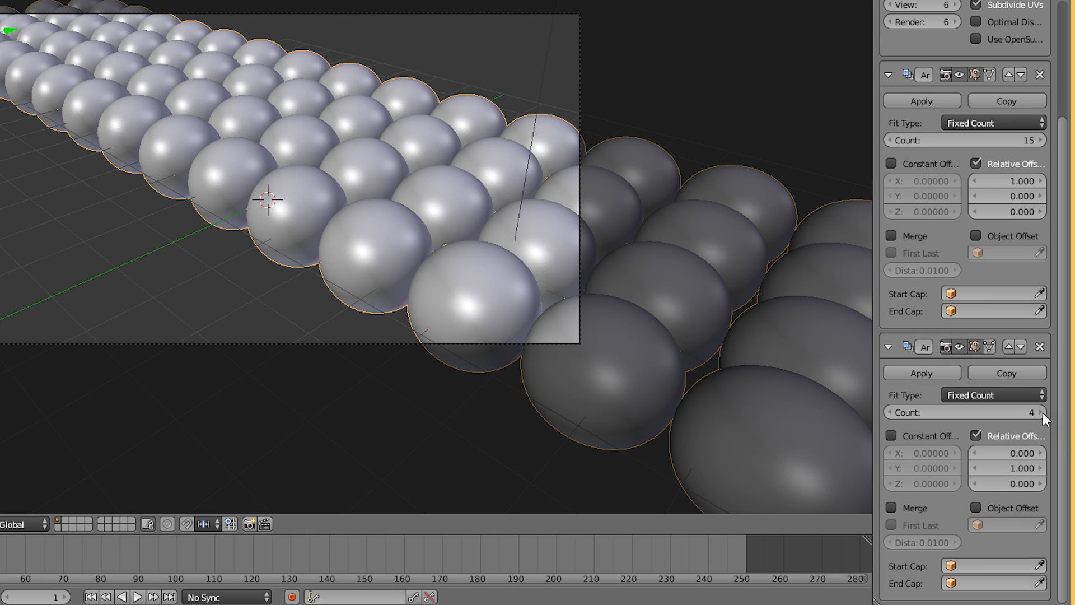
pyautogui.click(1045, 412)
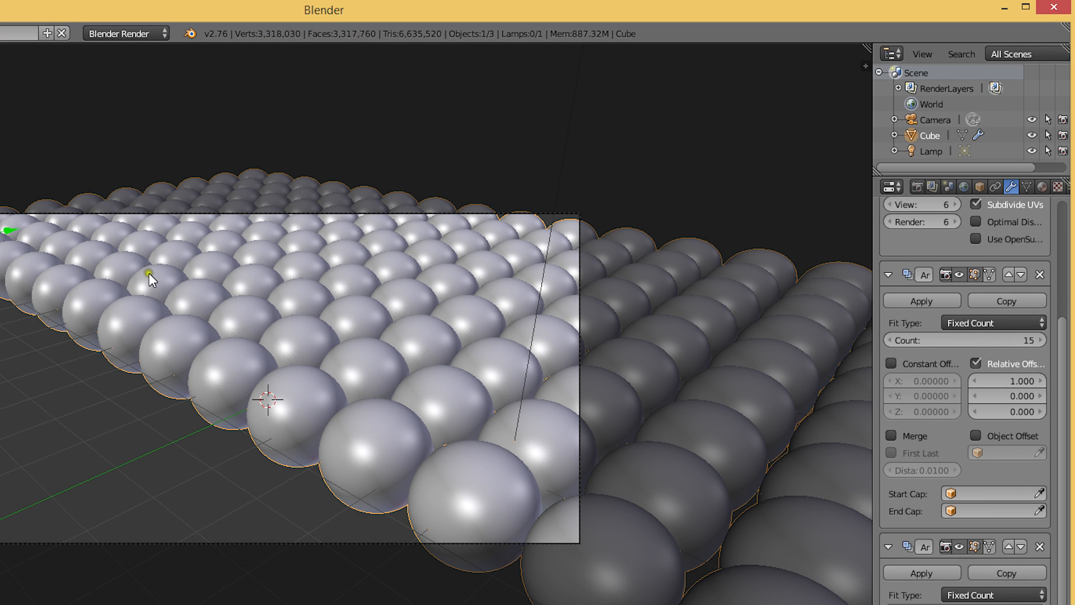
# View the sphere grid through the camera and play the animation, which runs at about 5 fps.
pyautogui.click(935, 118)
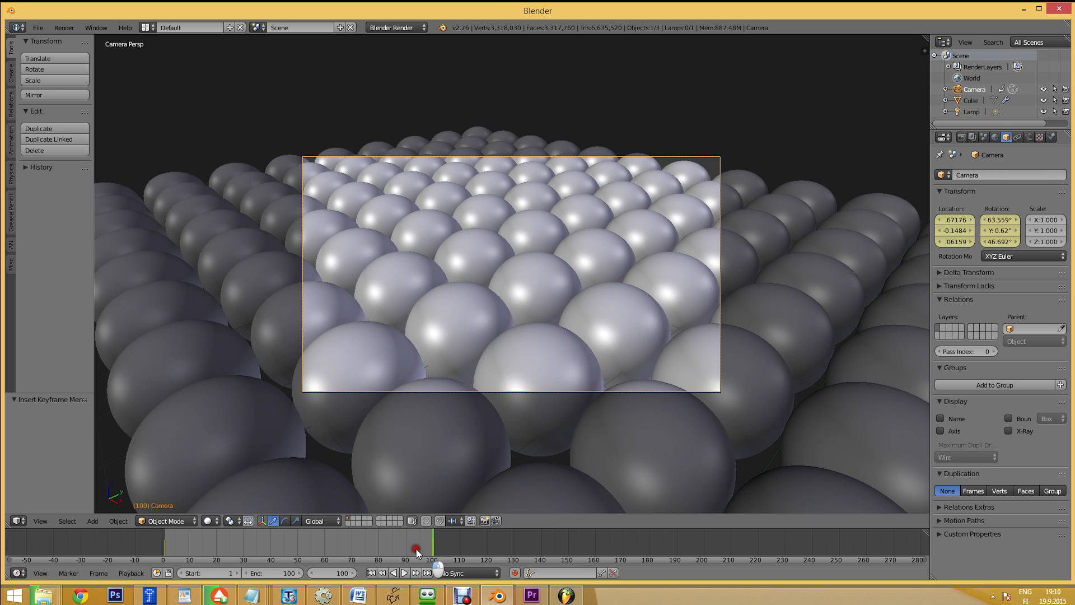
pyautogui.click(404, 572)
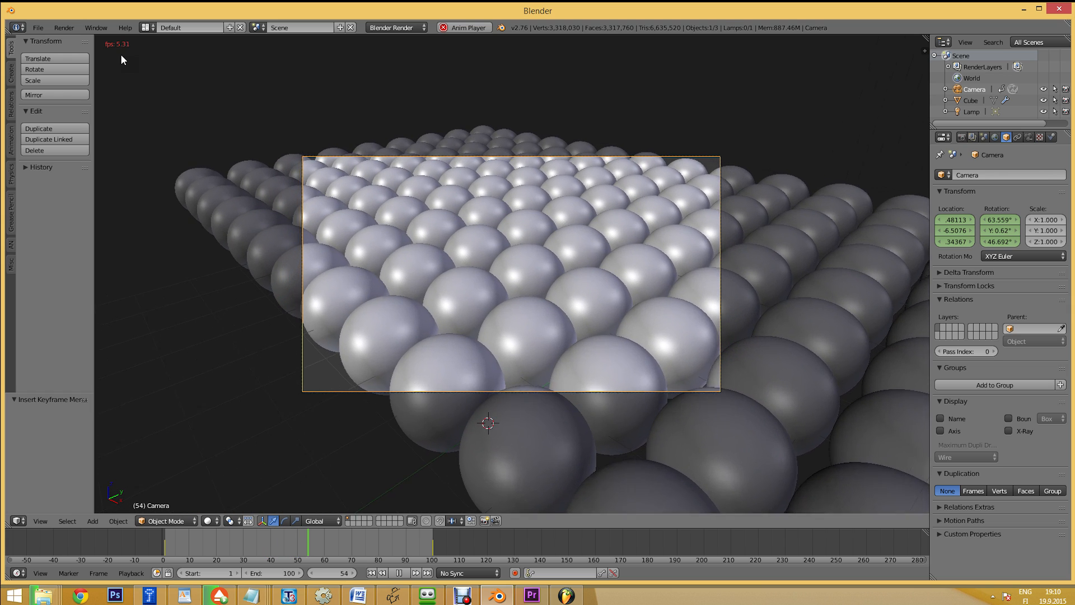
pyautogui.click(39, 27)
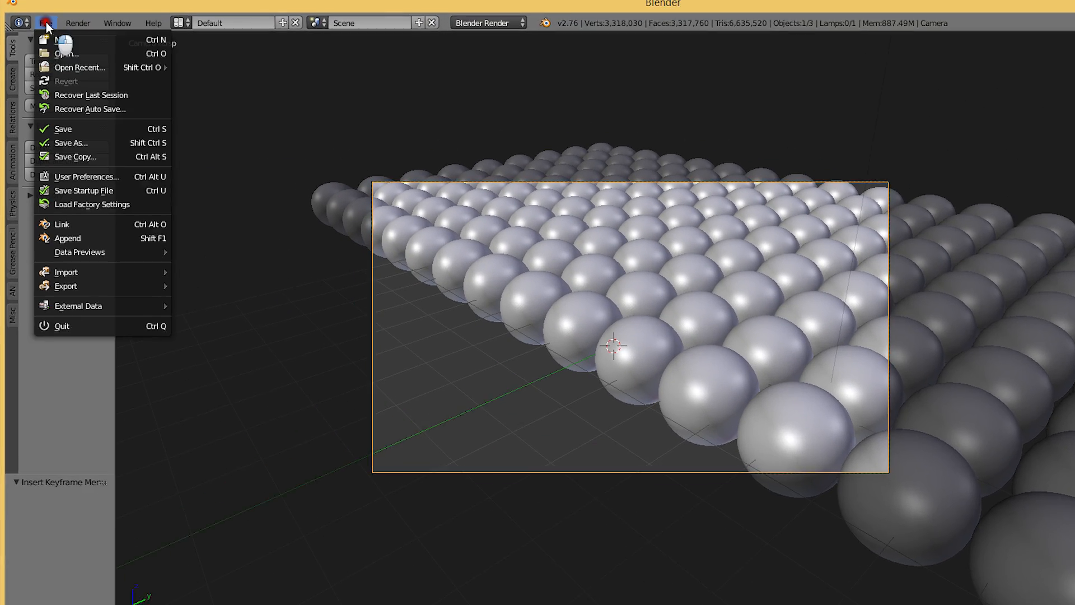
# Set OpenSubdiv Compute Type to GLSL Compute in User Preferences > System and close the window.
pyautogui.click(86, 177)
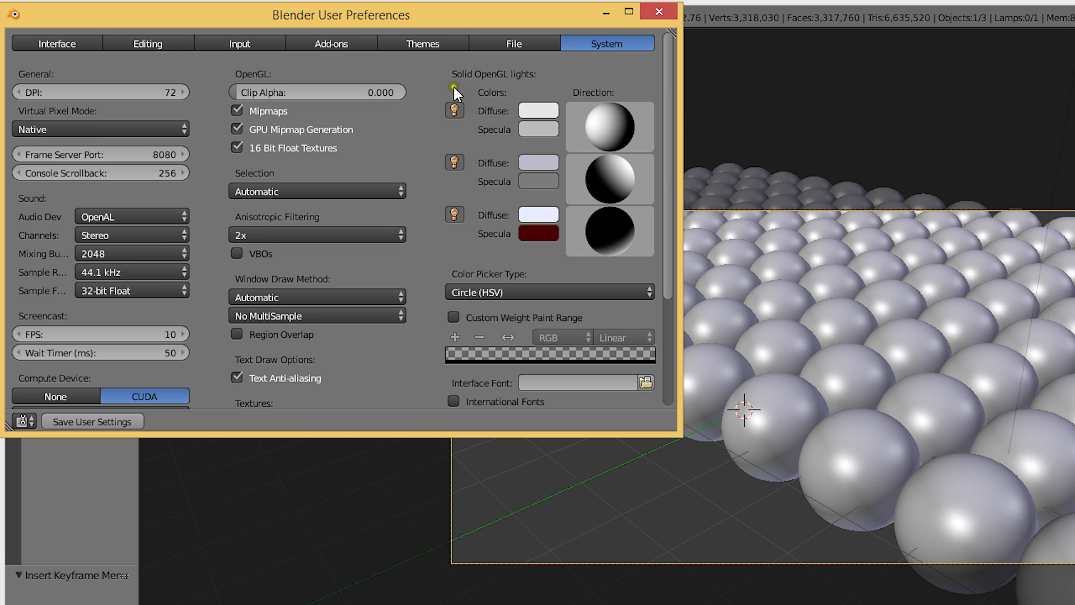
pyautogui.scroll(-3)
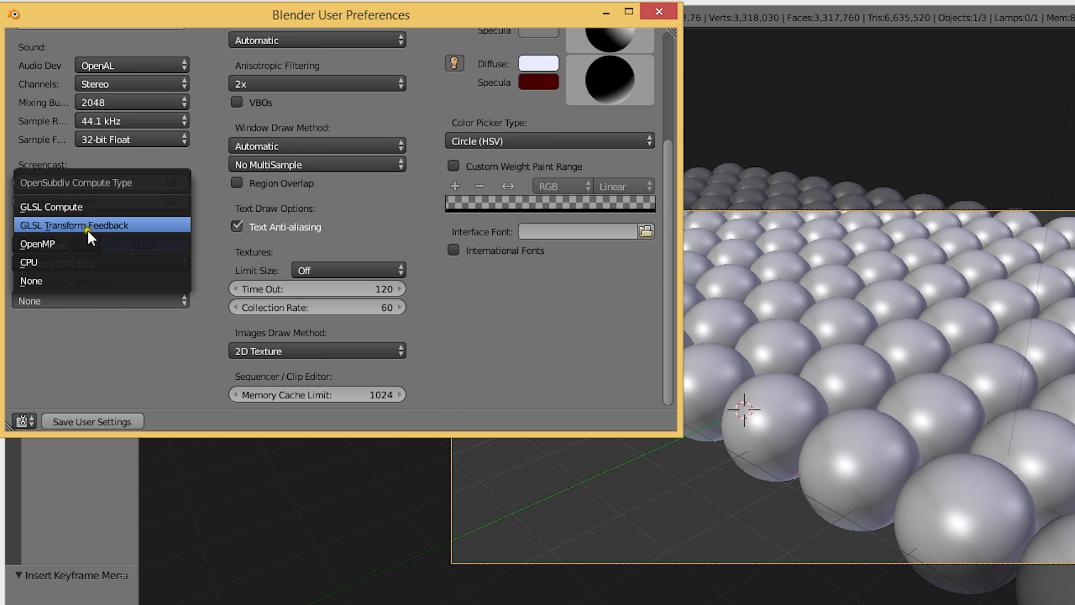
pyautogui.click(76, 225)
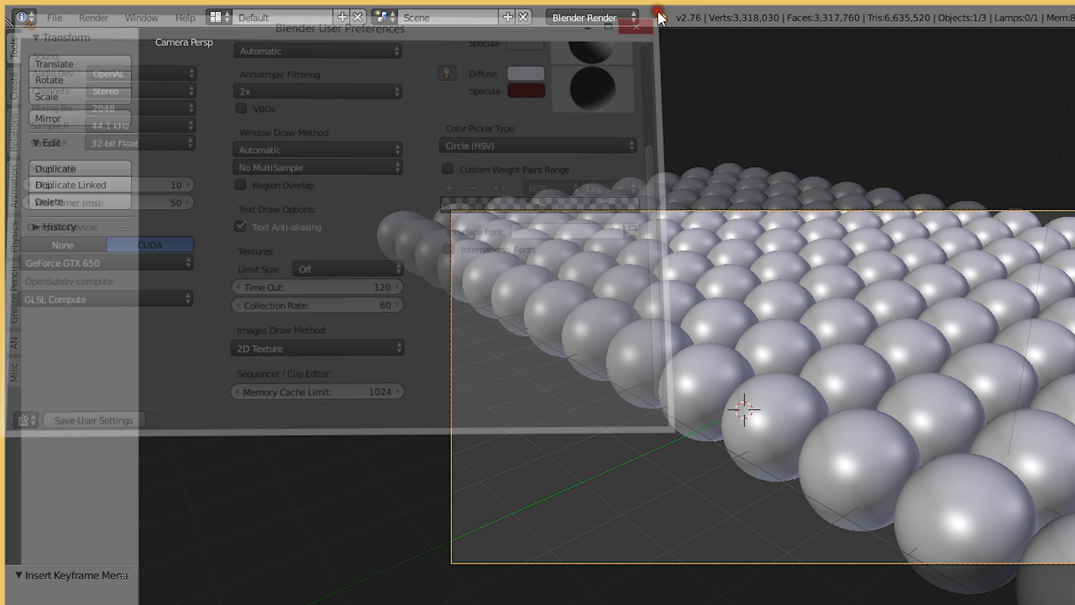
pyautogui.click(640, 29)
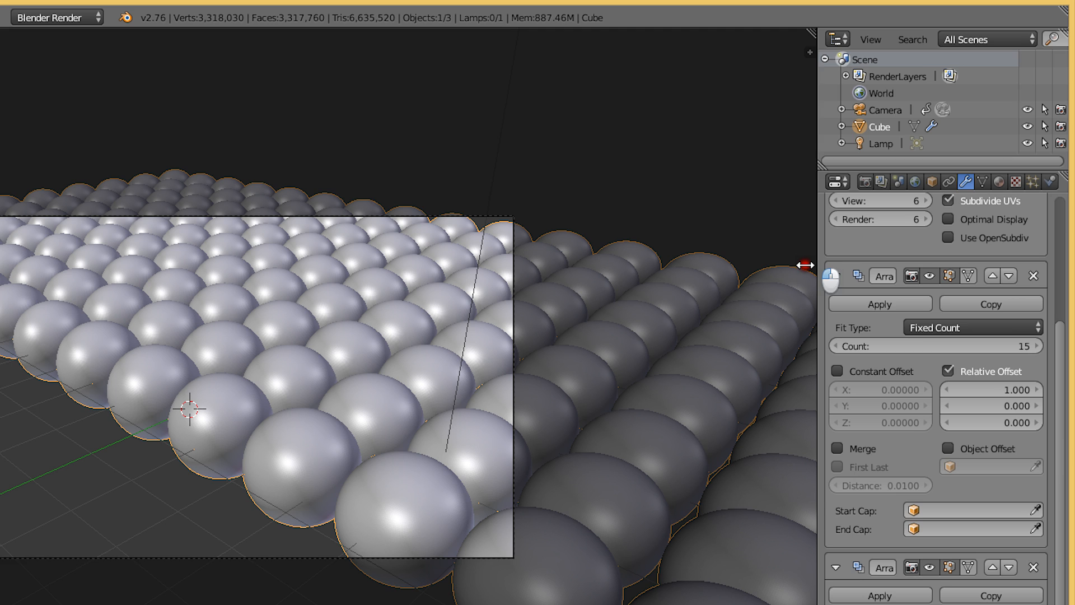
# Enable Use OpenSubdiv on the Subsurf modifier and apply the first Array modifier.
pyautogui.click(941, 238)
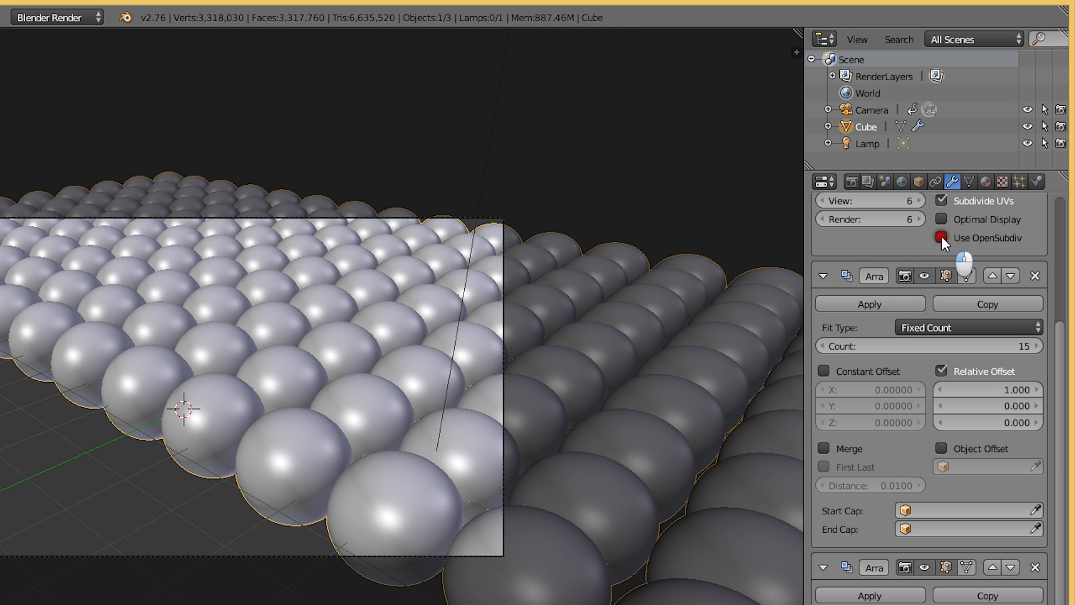
pyautogui.click(939, 237)
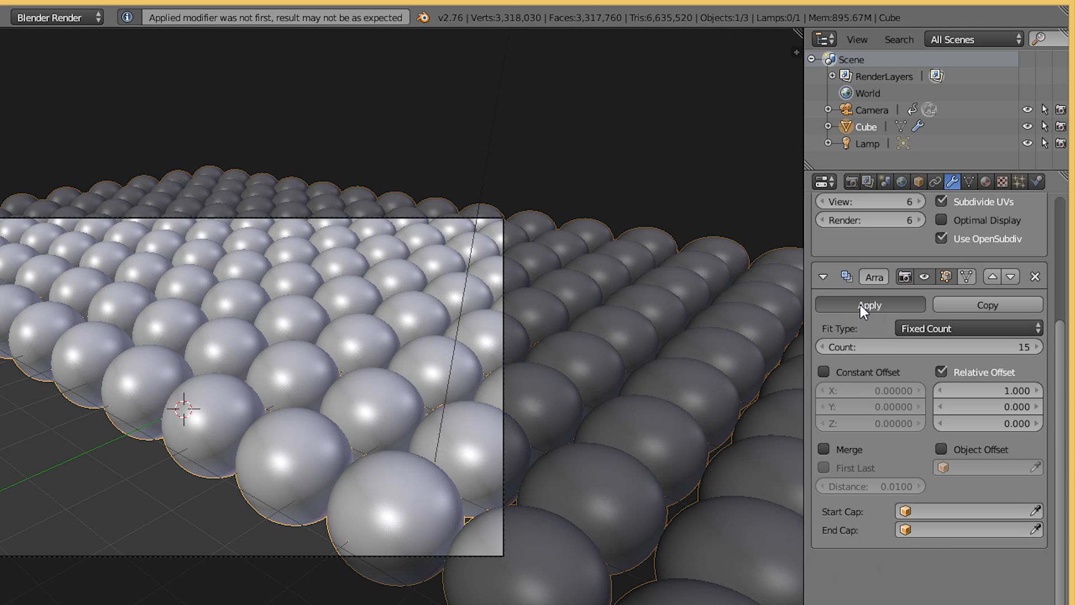
# Apply the last Array modifier and play back the camera animation at roughly 26–29 fps.
pyautogui.click(869, 305)
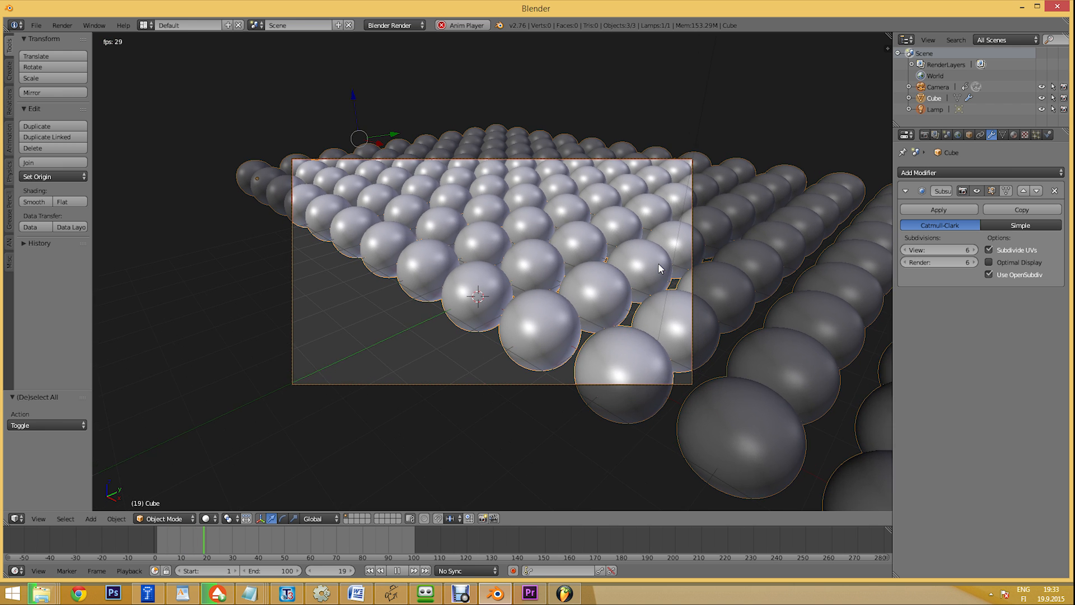
pyautogui.click(401, 570)
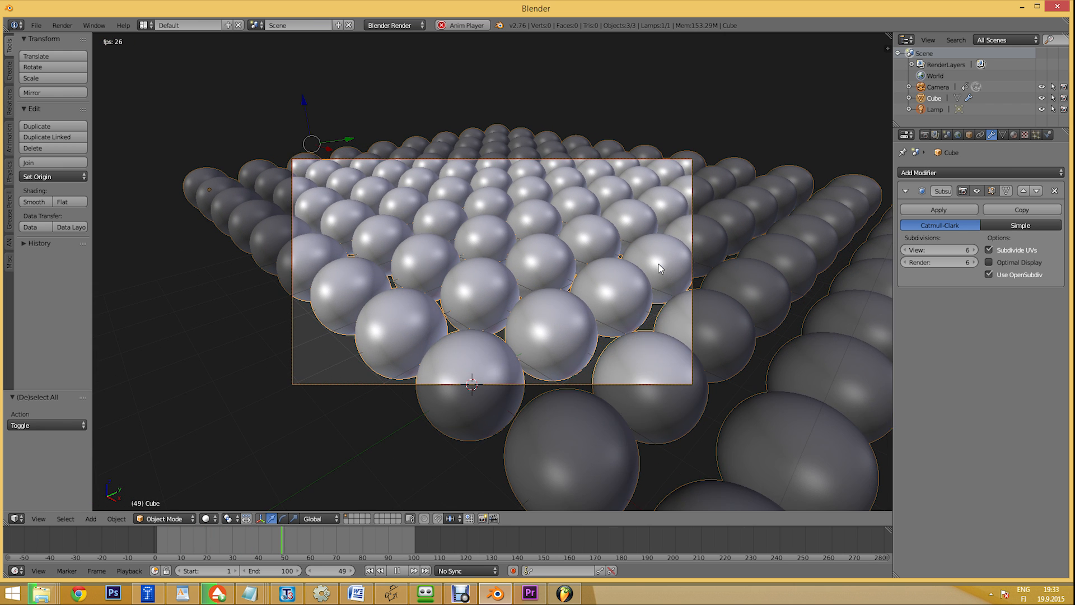